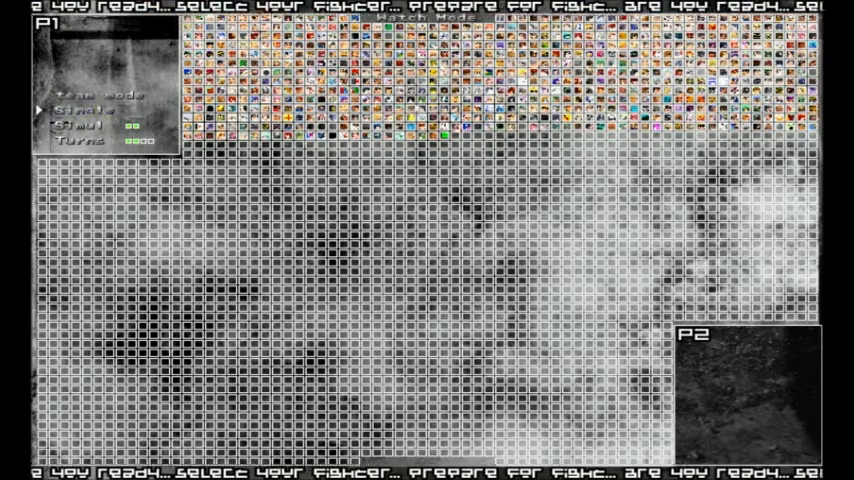
Start the Watch Mode match of Pill versus Jiggly Bunny on the forest stage.
click(88, 107)
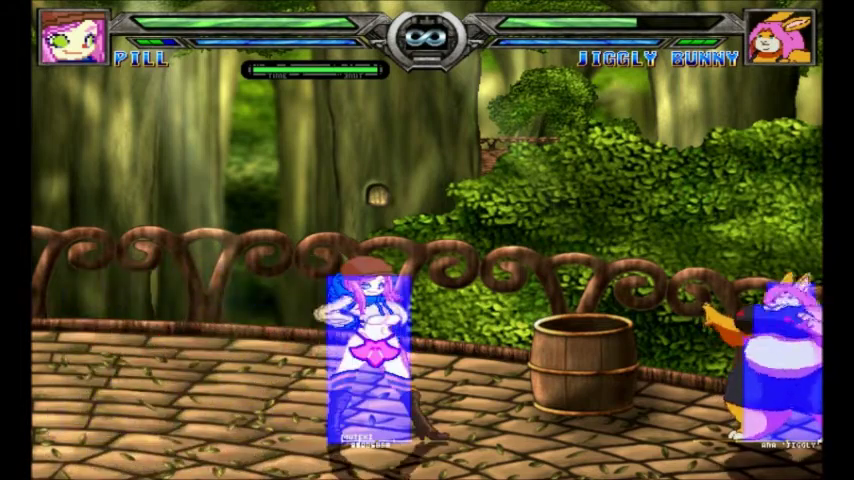
Trigger Pill's winged assist so the helper appears beside her near Jiggly Bunny.
key(Left)
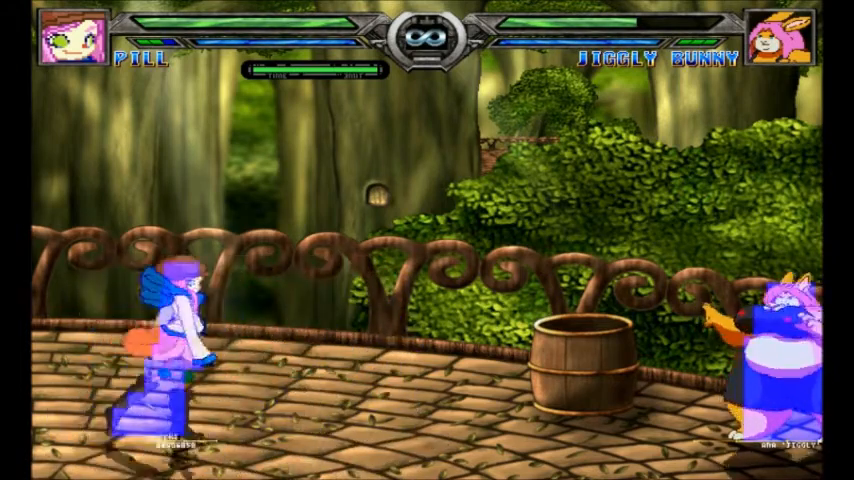